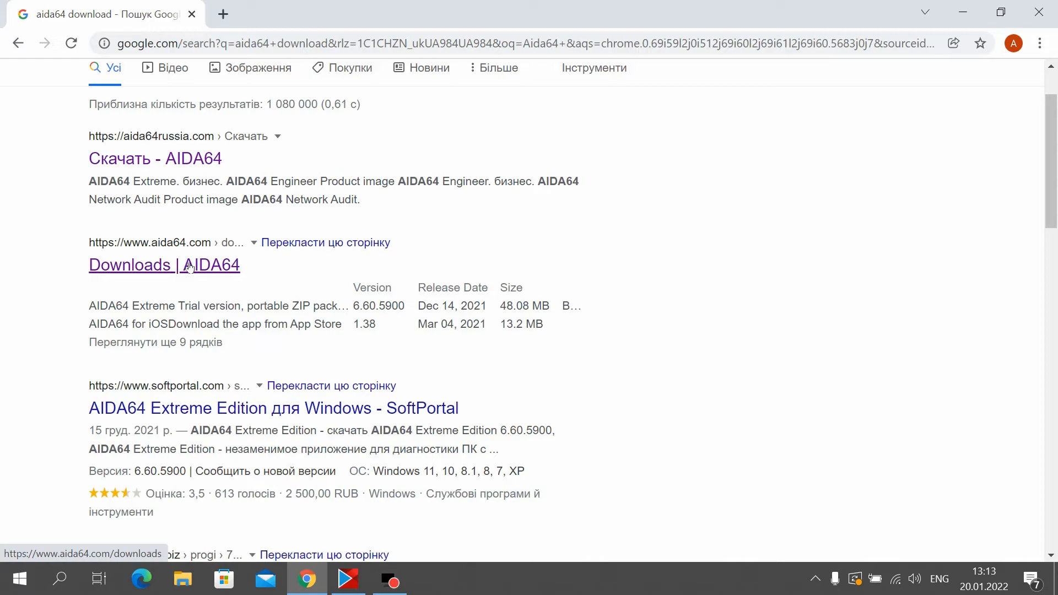
- From the AIDA64 Downloads page, download the AIDA64 Extreme self-installing trial and dismiss the ad
left_click(163, 264)
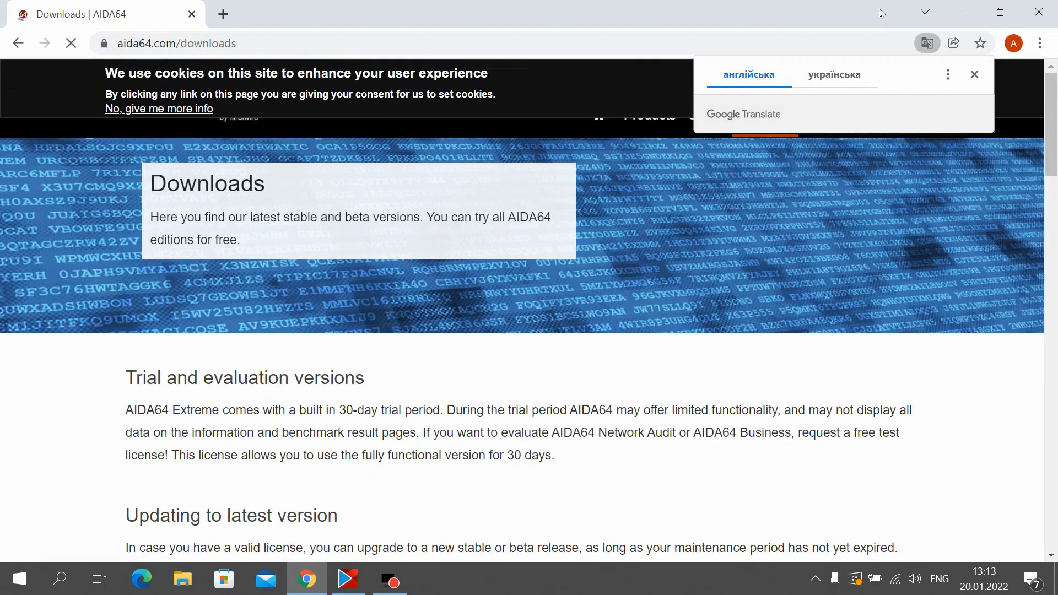
left_click(974, 75)
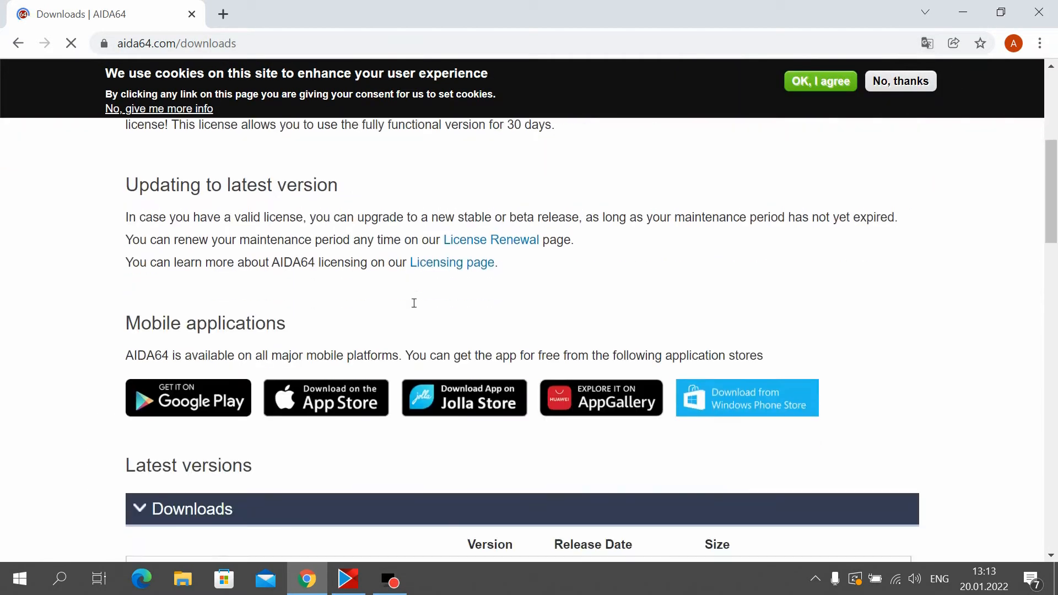
scroll("down", 3)
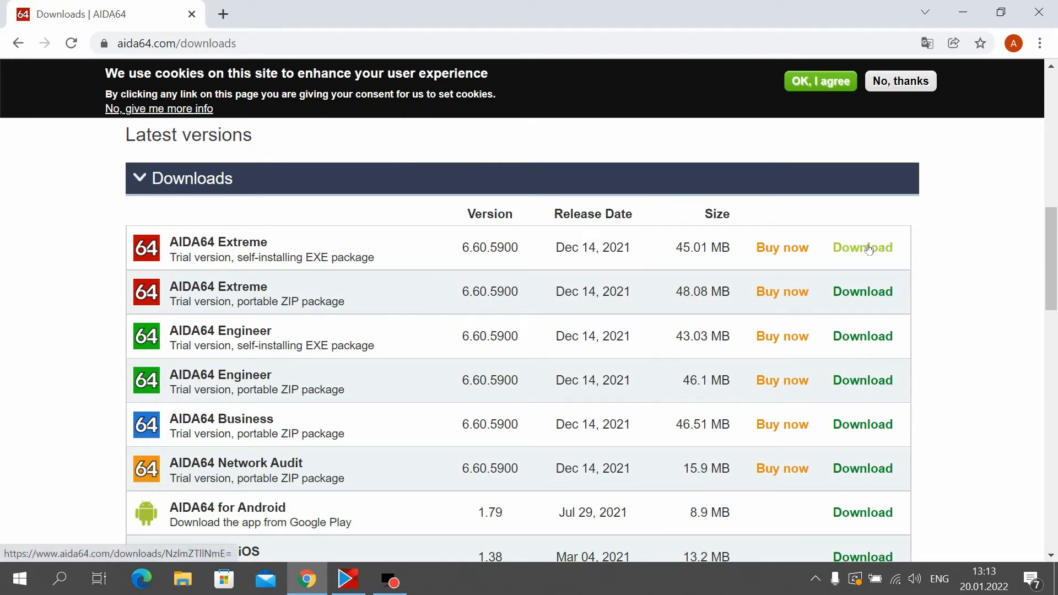
left_click(861, 247)
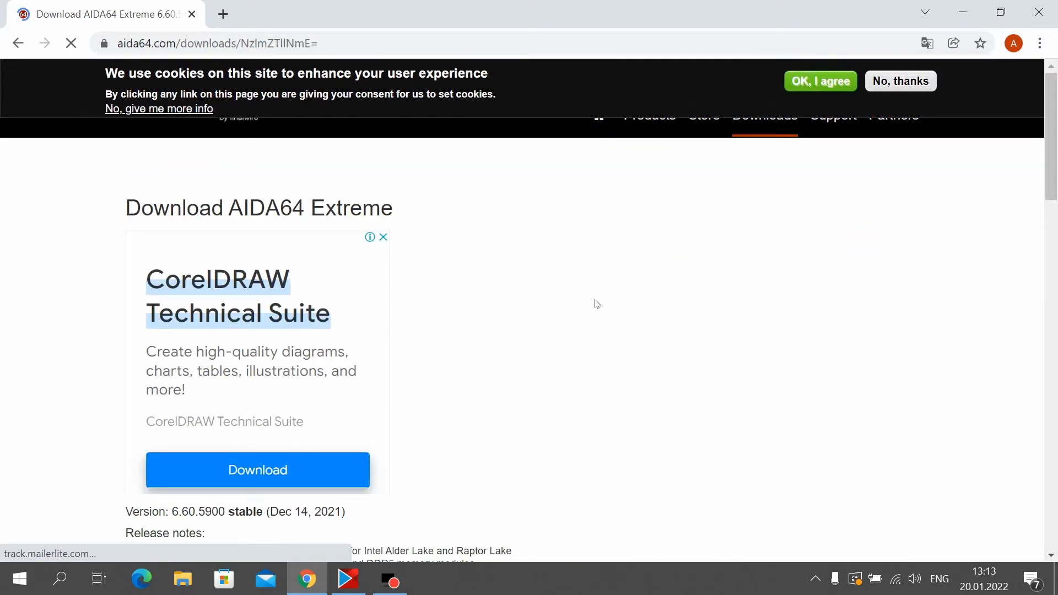
scroll("down", 3)
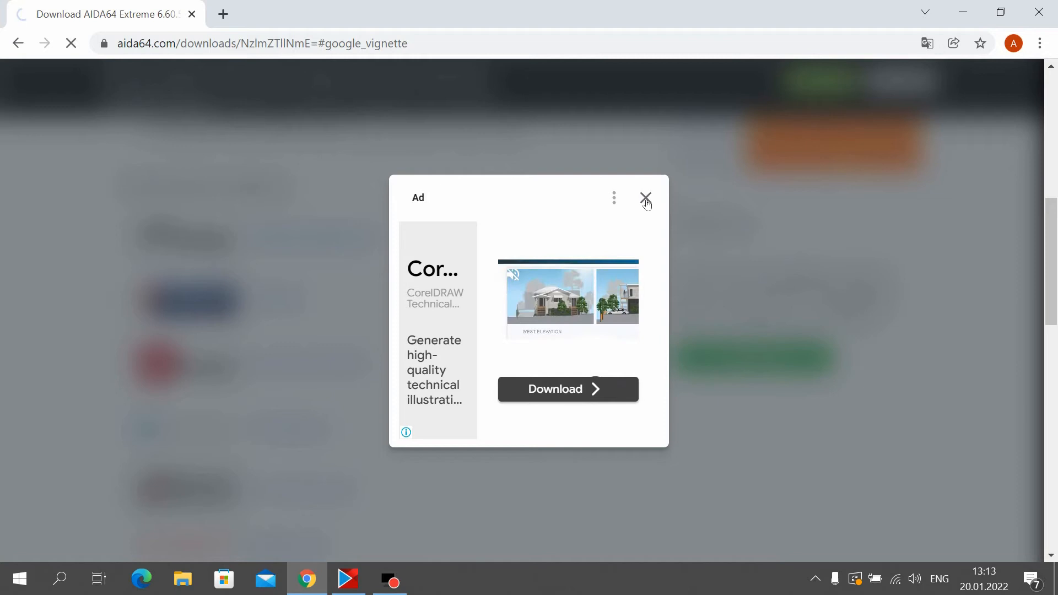
left_click(644, 201)
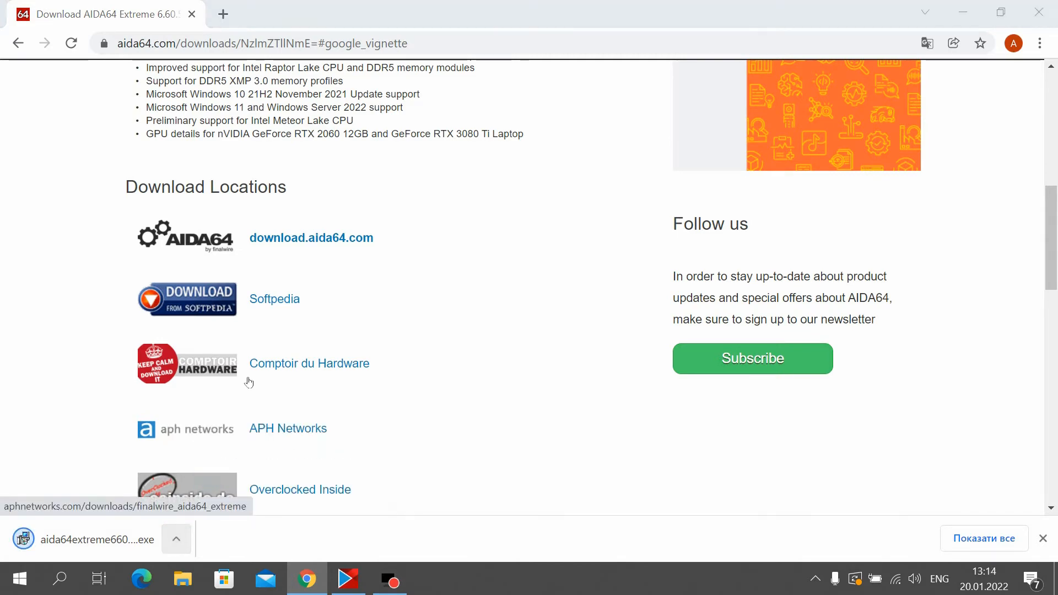
- Run the downloaded AIDA64 Extreme installer in English and pass the welcome page
left_click(183, 578)
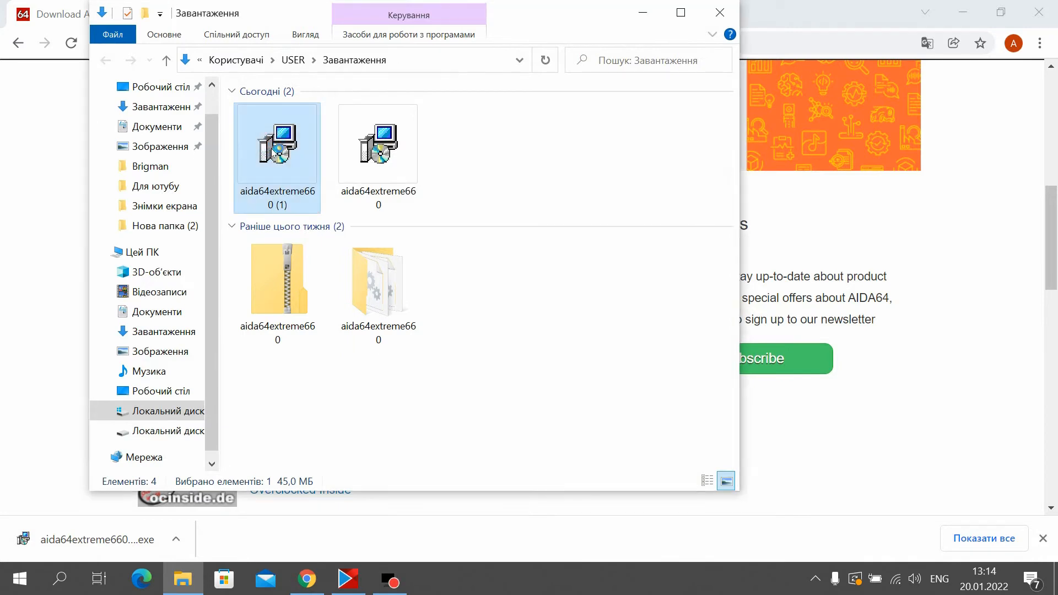
double_click(276, 142)
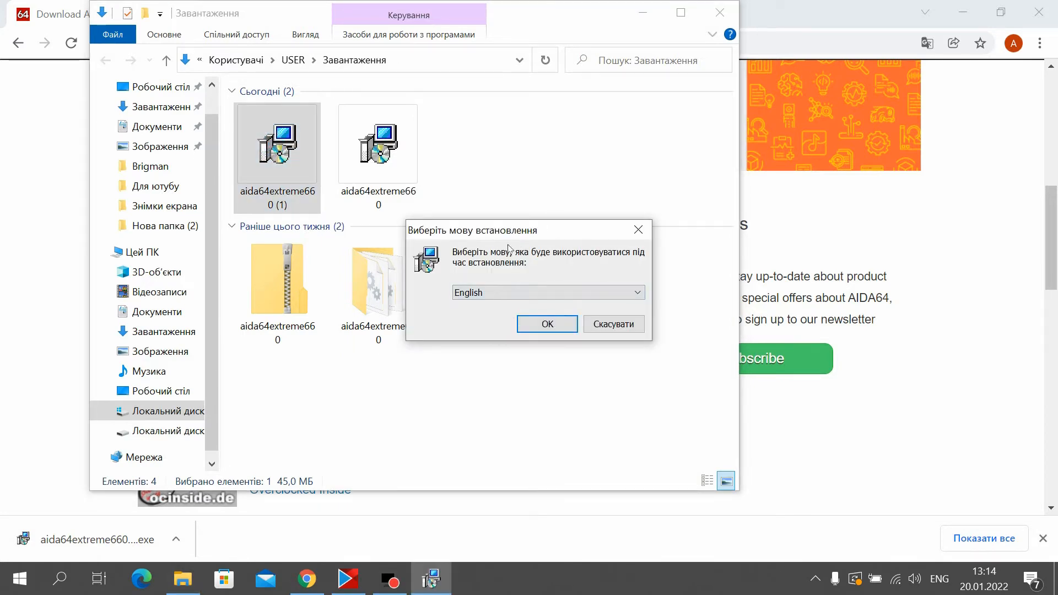
left_click(546, 324)
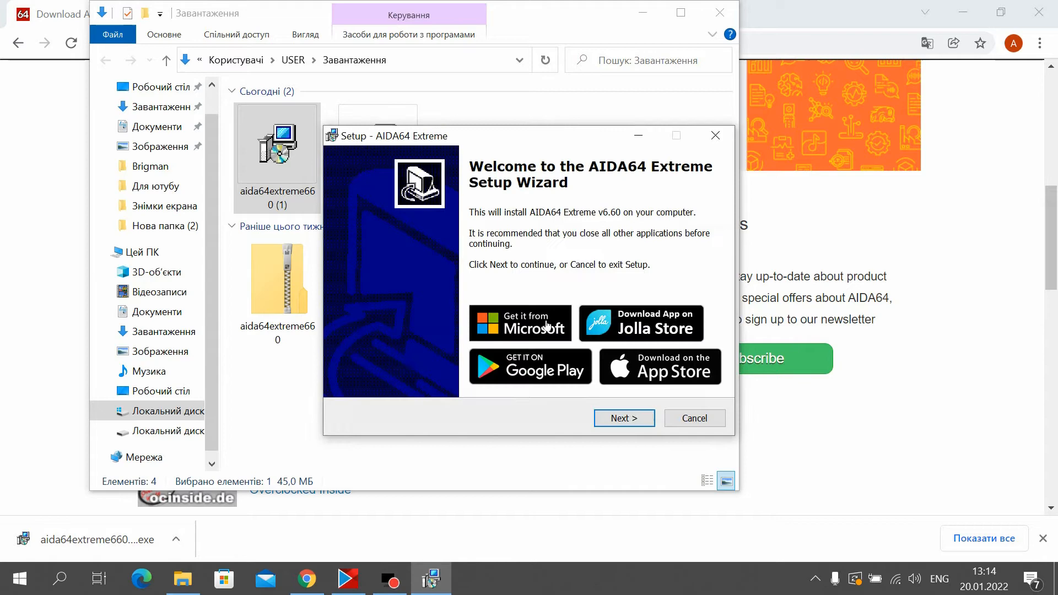
left_click(622, 418)
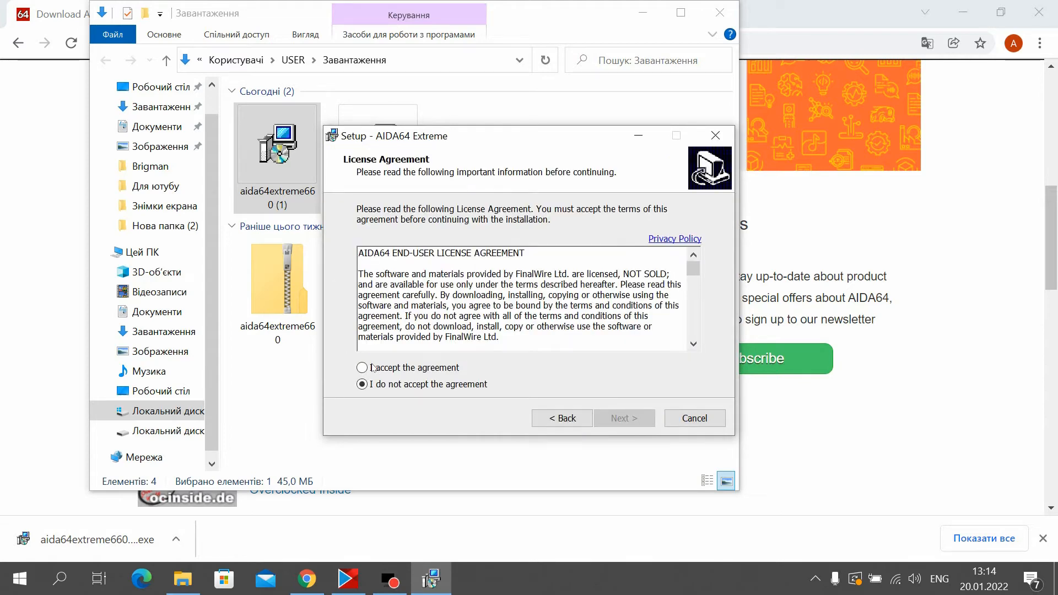
- Accept the licence, keep default folders, install, and finish without viewing documentation
left_click(363, 367)
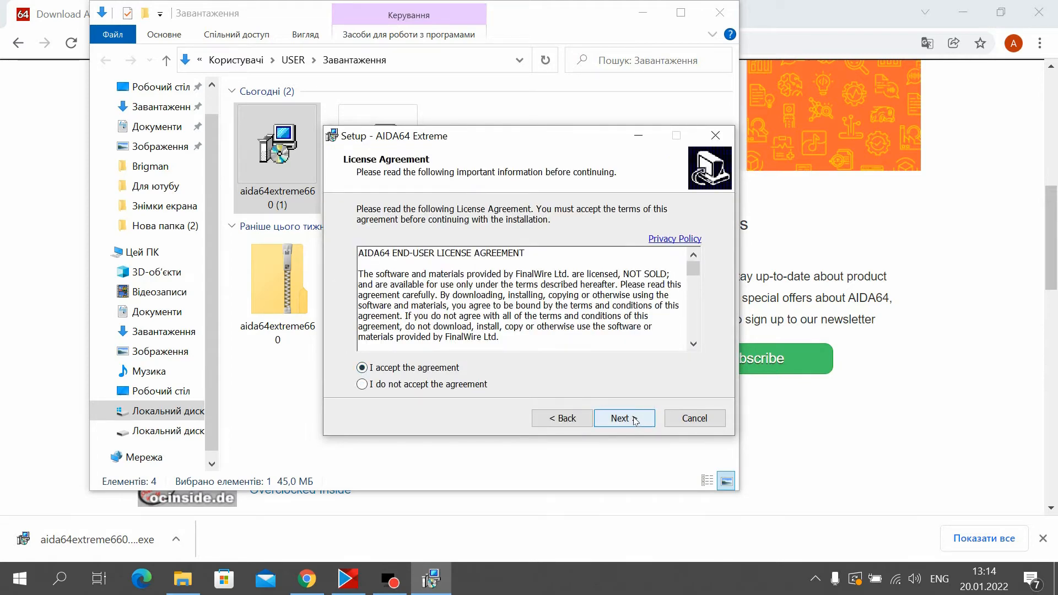
left_click(623, 417)
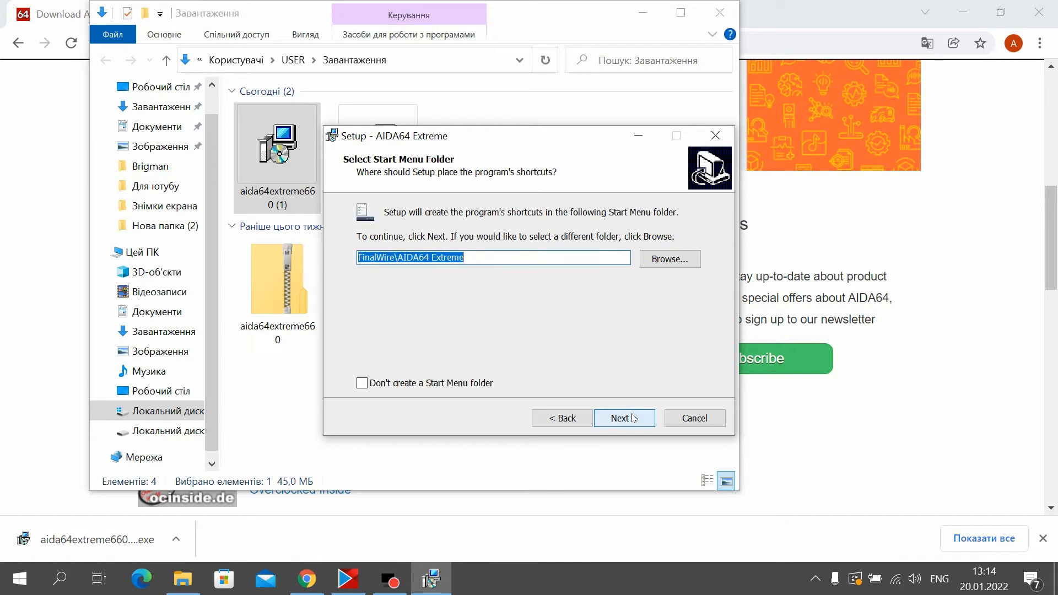
left_click(623, 417)
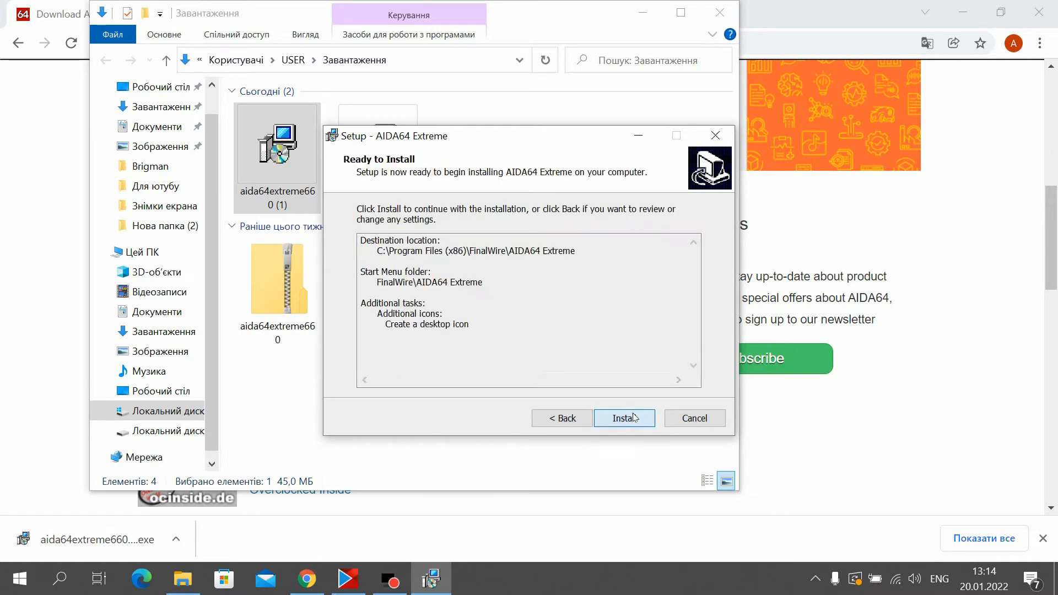
left_click(623, 418)
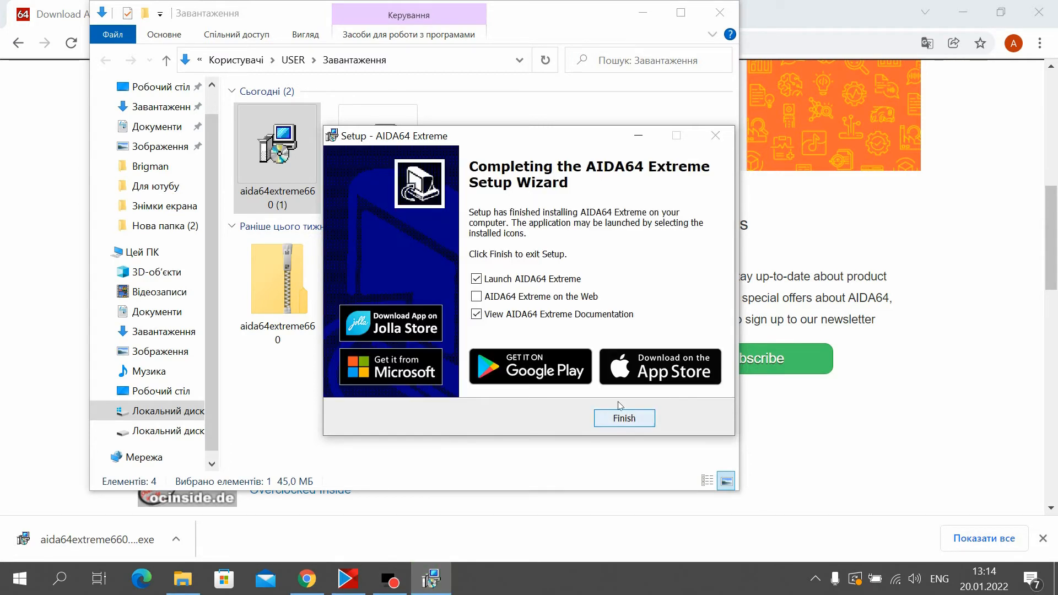
left_click(476, 313)
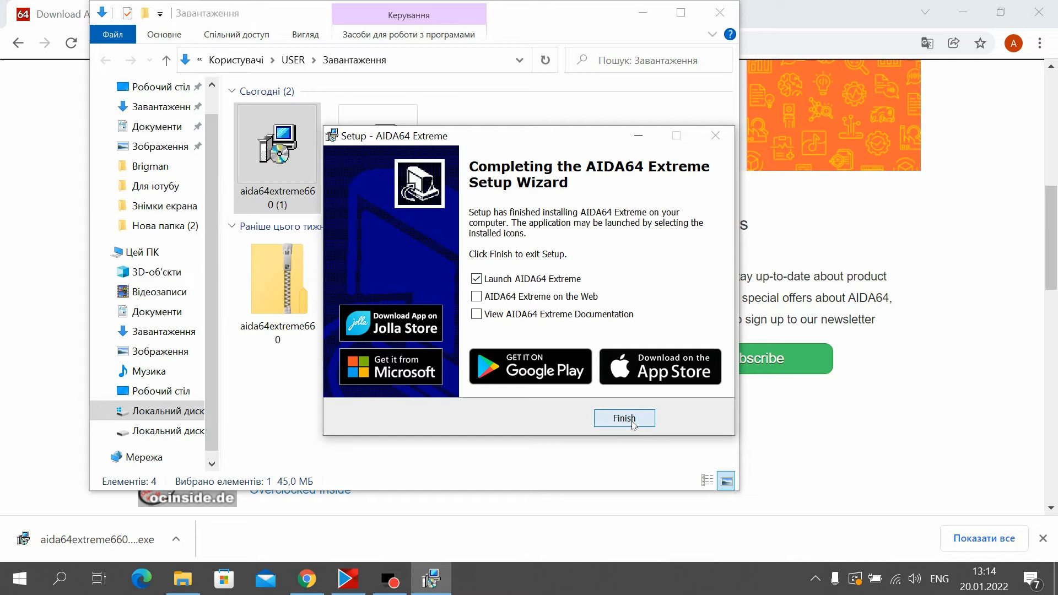
left_click(622, 417)
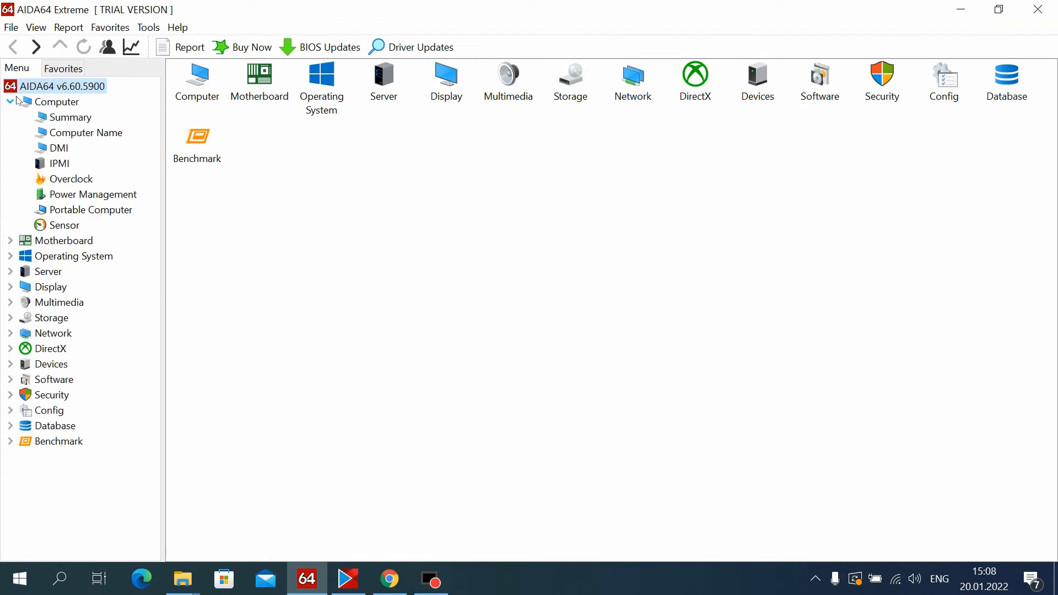
- Expand Computer, open Sensor to see CPU temperatures, then switch to Intel's i7-6820HQ page
left_click(58, 102)
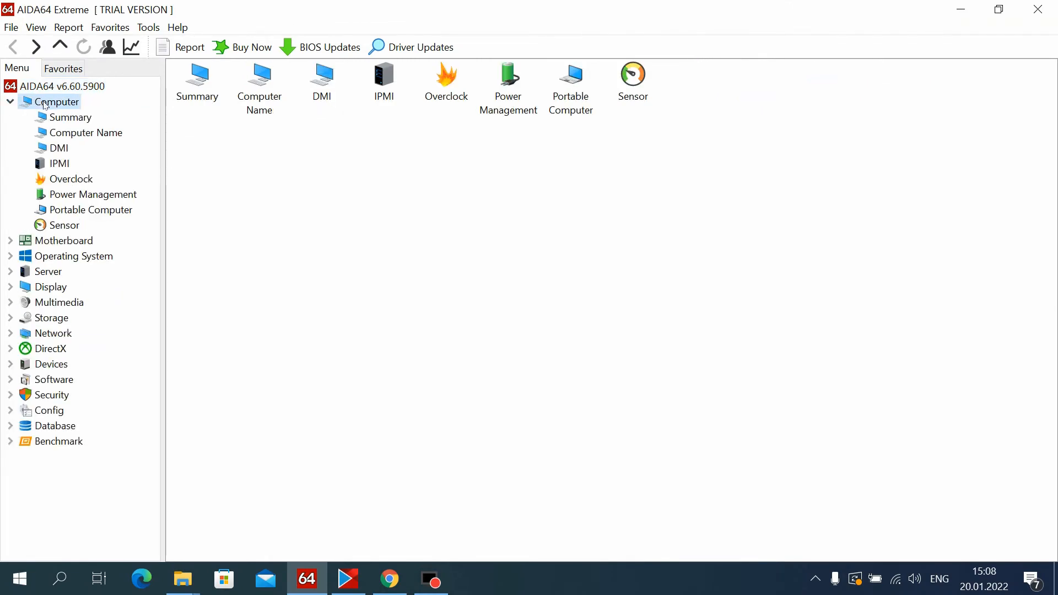
left_click(631, 72)
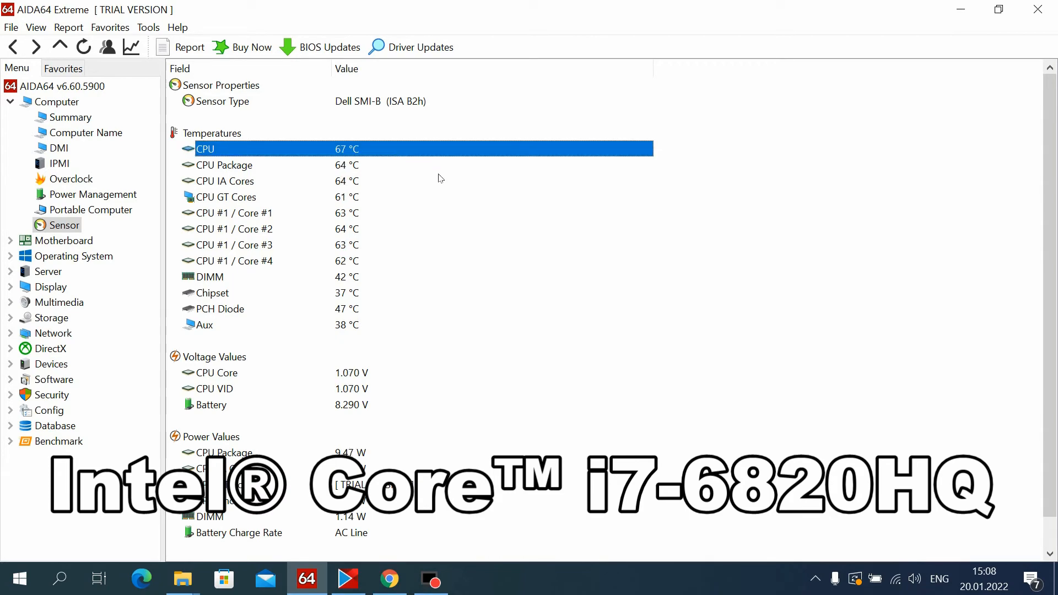
left_click(348, 578)
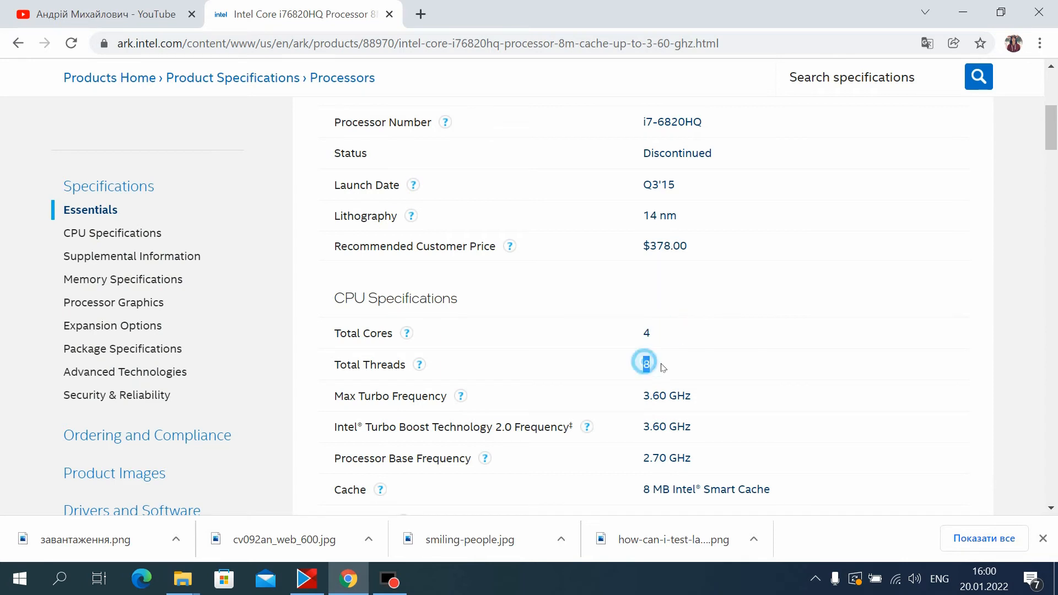
- Scroll to the i7-6820HQ CPU Specifications and select the 45 W TDP value
scroll("down", 3)
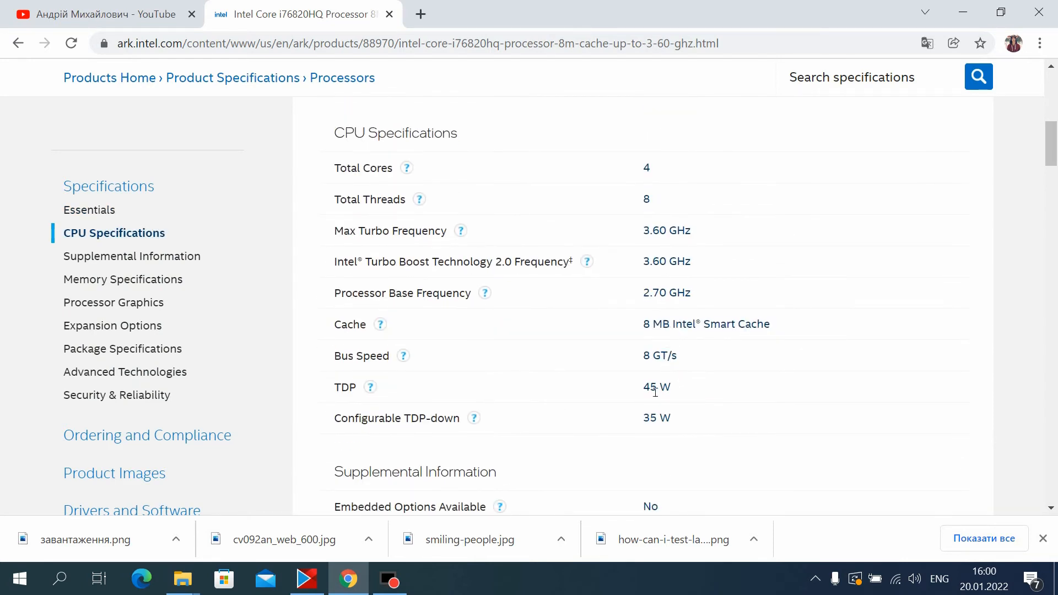
double_click(655, 387)
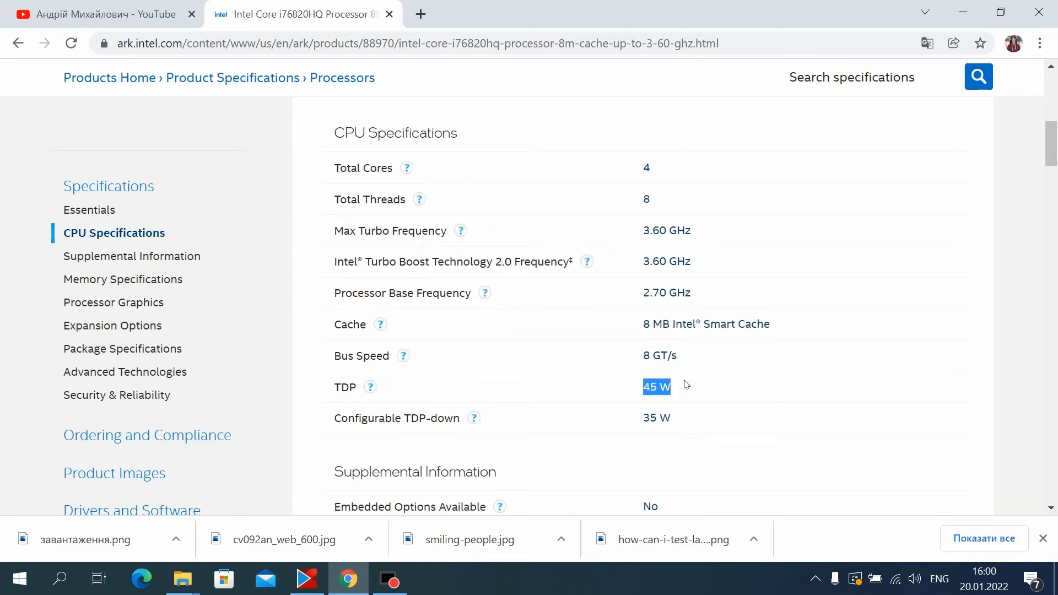
scroll("down", 3)
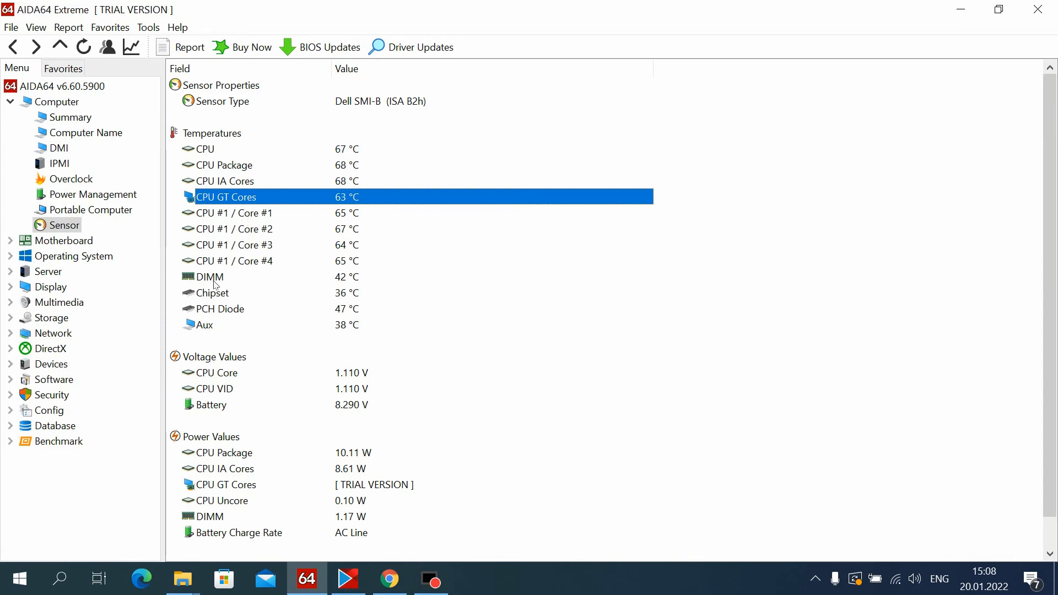
- Check the CPU GT Cores and IA Cores temperatures, then select the YouTube channel name
left_click(347, 578)
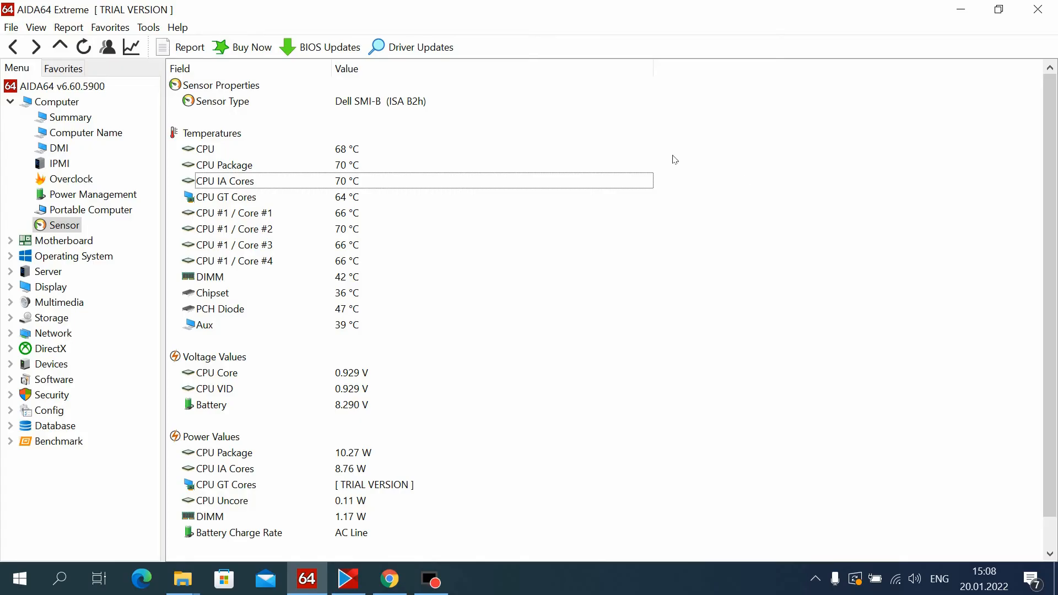
left_click(221, 85)
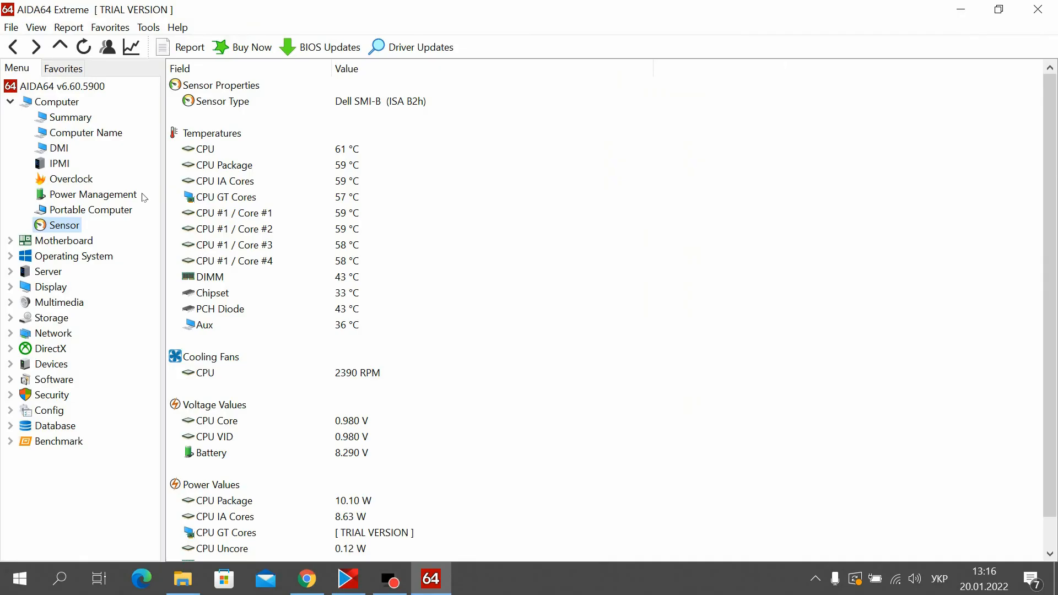
mouse_move(133, 206)
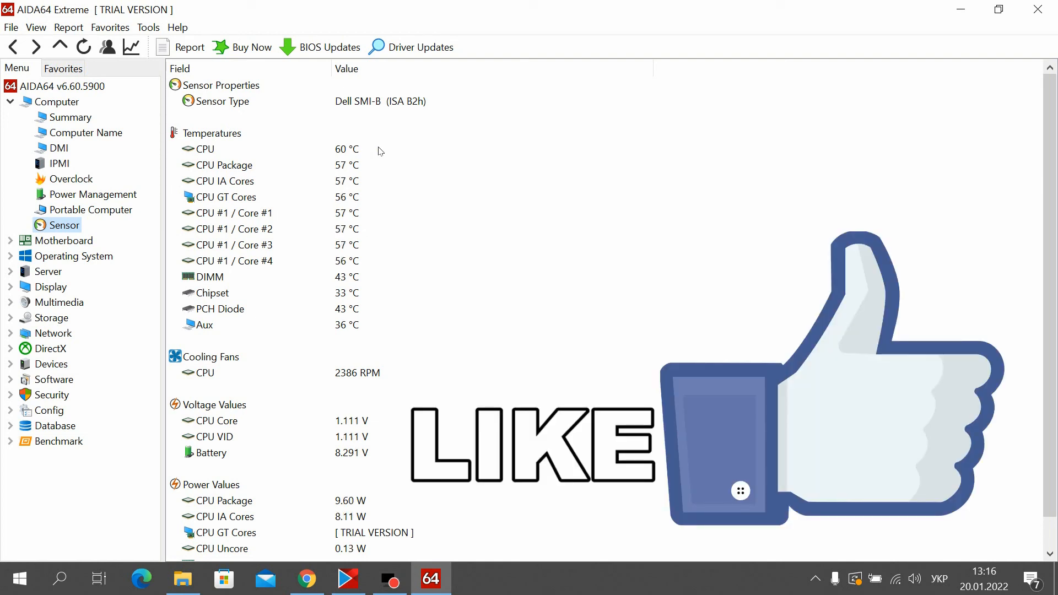
left_click(389, 578)
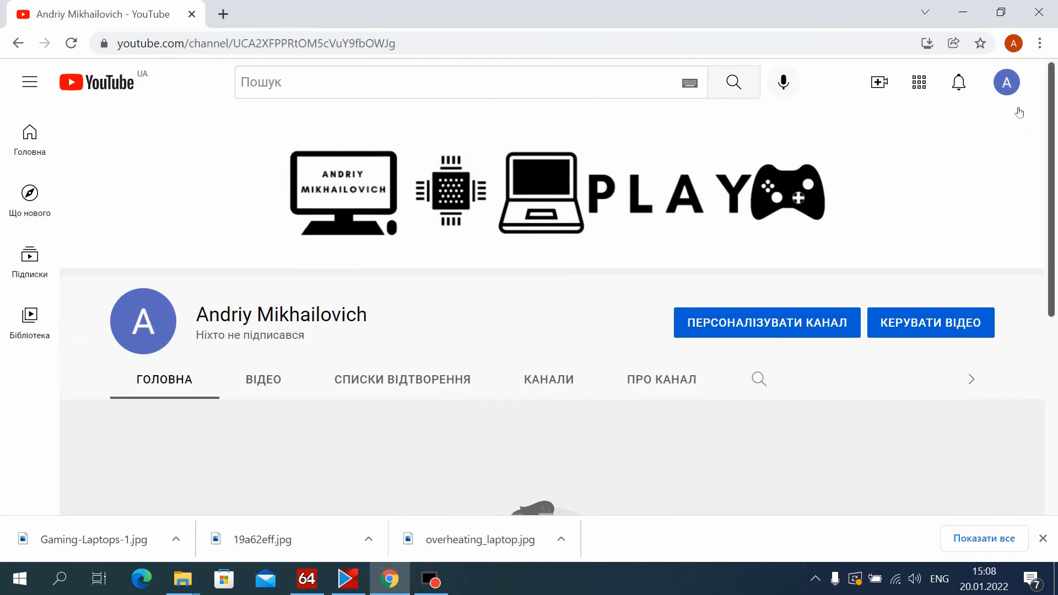
double_click(280, 314)
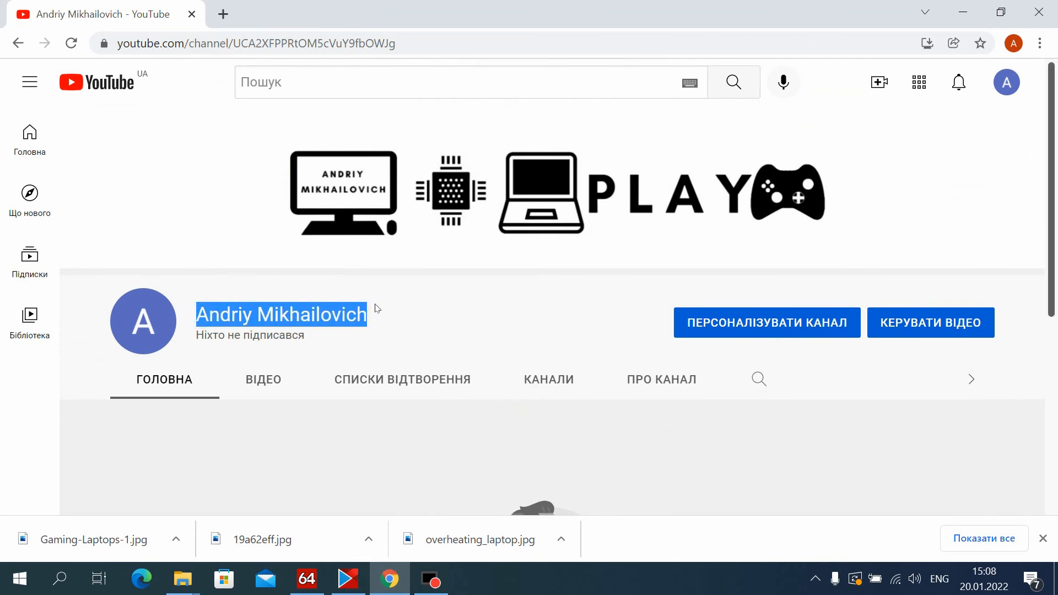